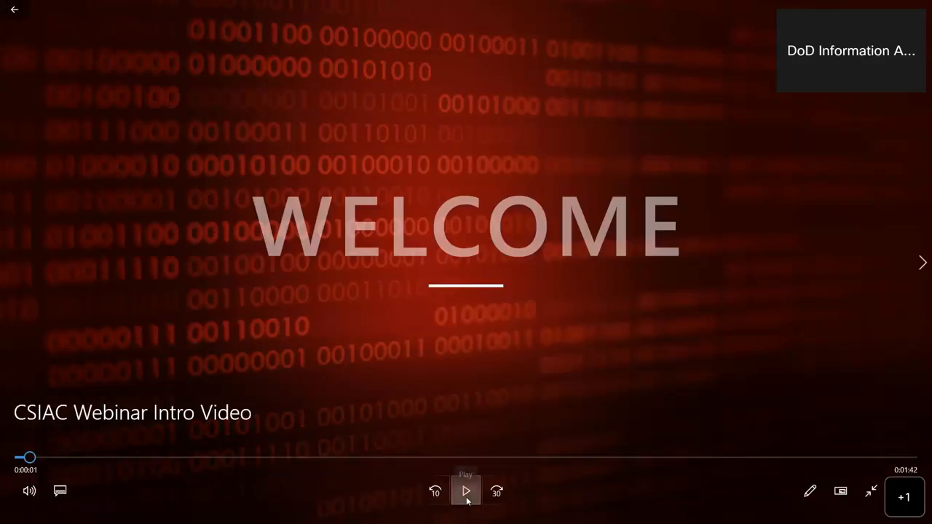
- Play the CSIAC Webinar Intro Video in the shared Teams video viewer
{"action": "left_click", "coordinate": [465, 490]}
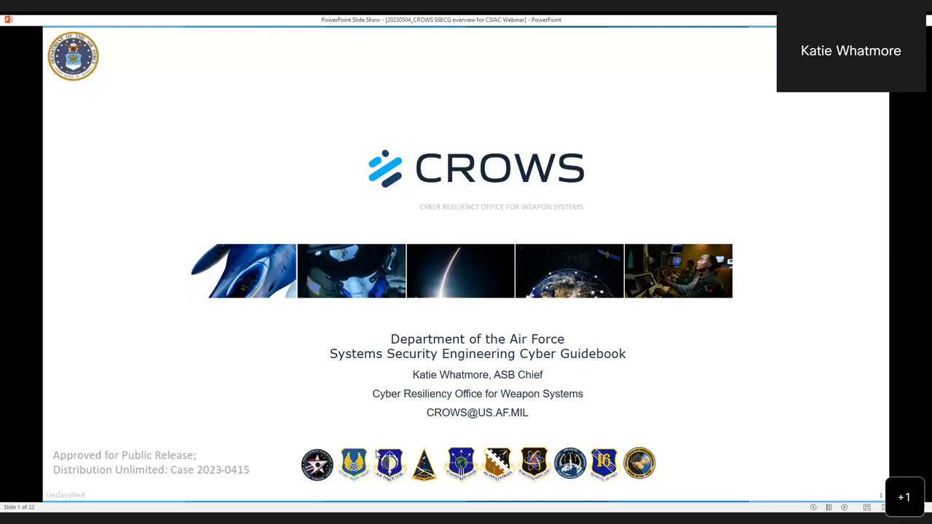
{"action": "mouse_move", "coordinate": [448, 413]}
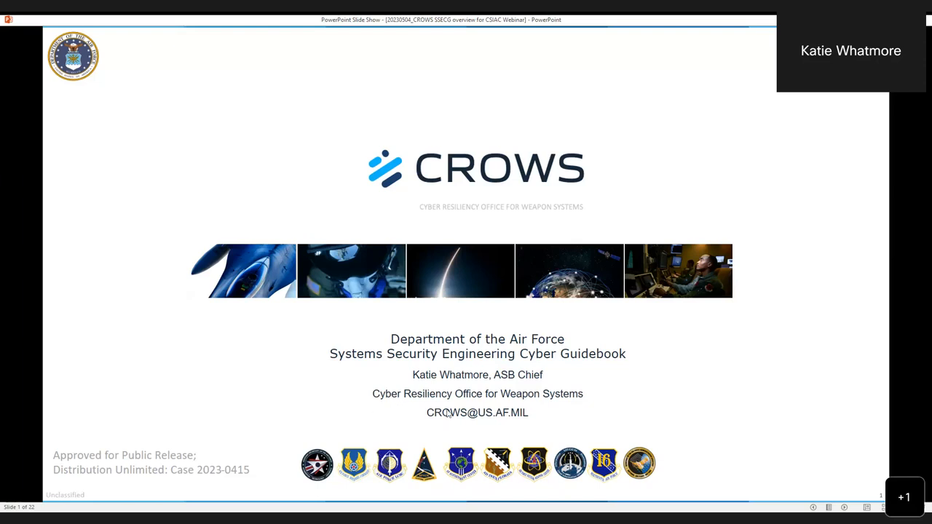
- Advance the slide show through A Brief History of CROWS to the Mission, Goal and Vision slide
{"action": "key", "text": "right"}
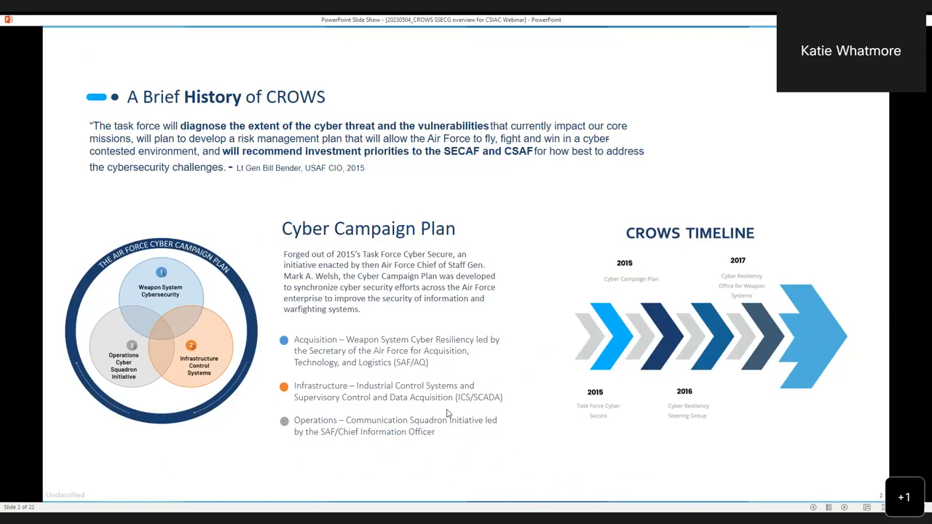
{"action": "key", "text": "right"}
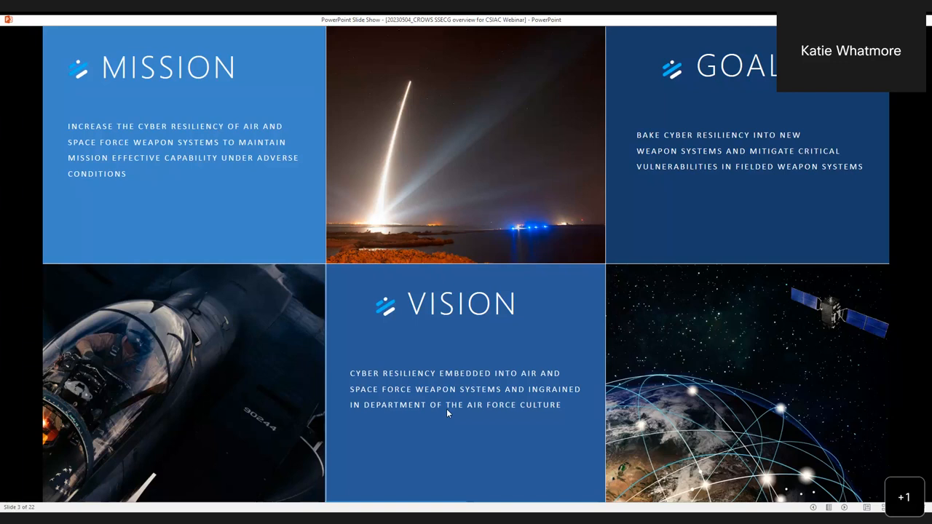
{"action": "key", "text": "right"}
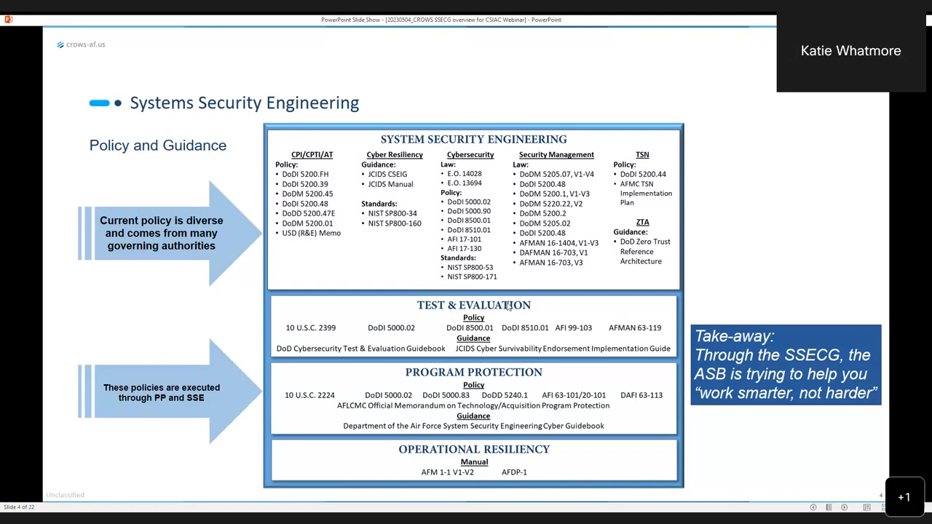
{"action": "mouse_move", "coordinate": [657, 390]}
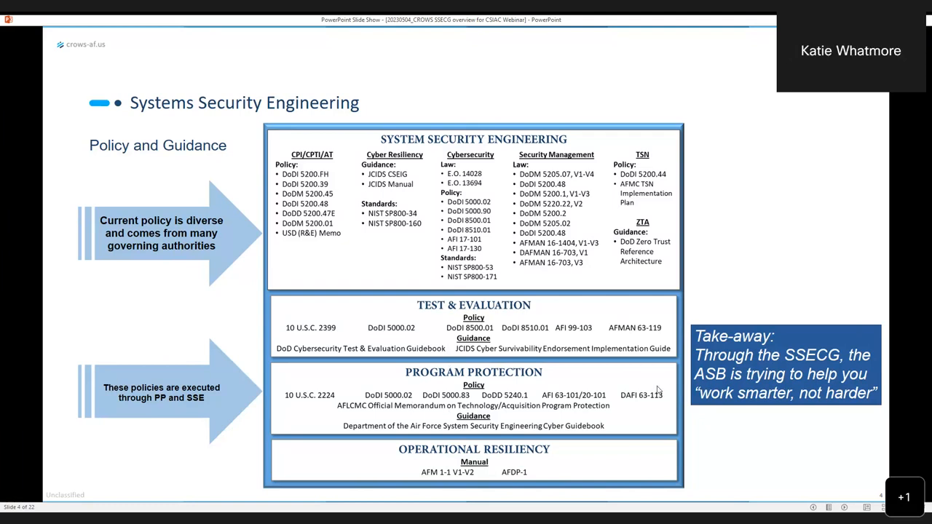
{"action": "mouse_move", "coordinate": [735, 434]}
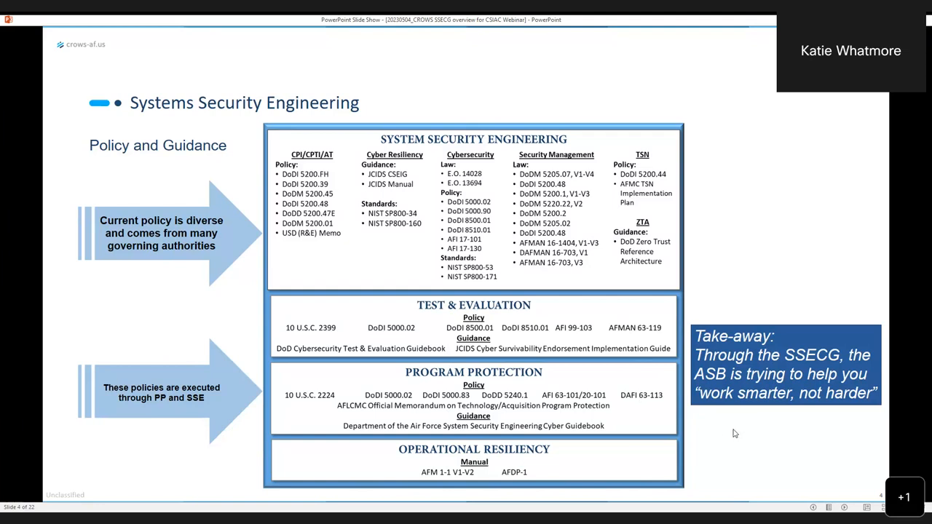
{"action": "mouse_move", "coordinate": [713, 437]}
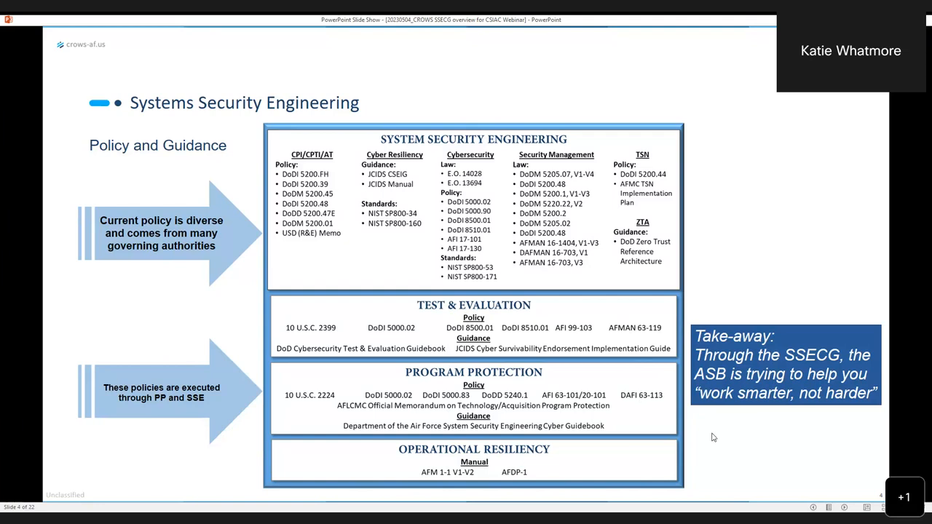
{"action": "mouse_move", "coordinate": [697, 496]}
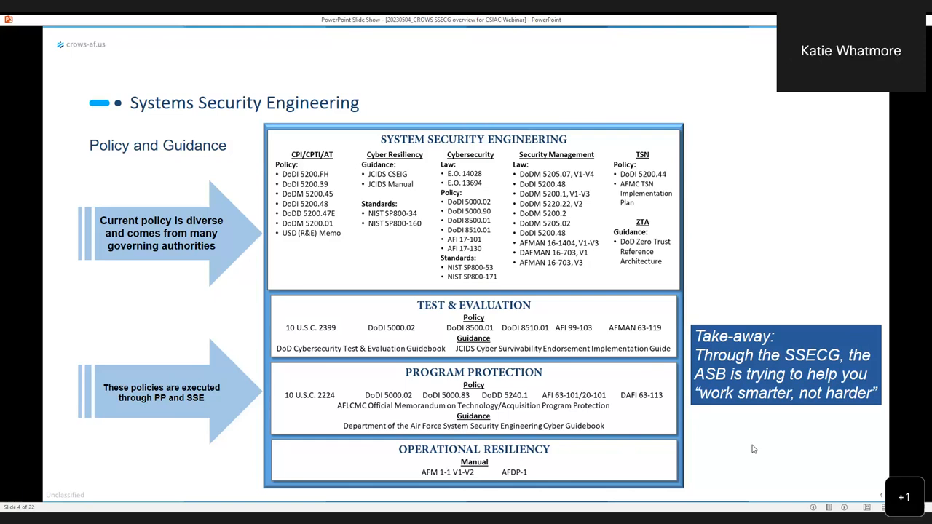
- Advance the shared deck to slide 5, SSECG V5.0 Summary
{"action": "key", "text": "right"}
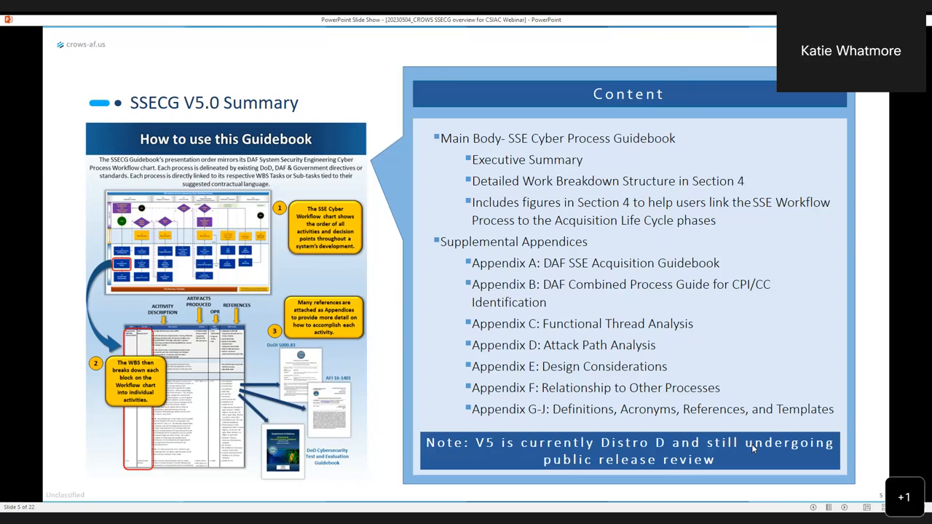
- Advance to slide 6, Memorandum & Endorsement, listing endorsing organizations
{"action": "key", "text": "right"}
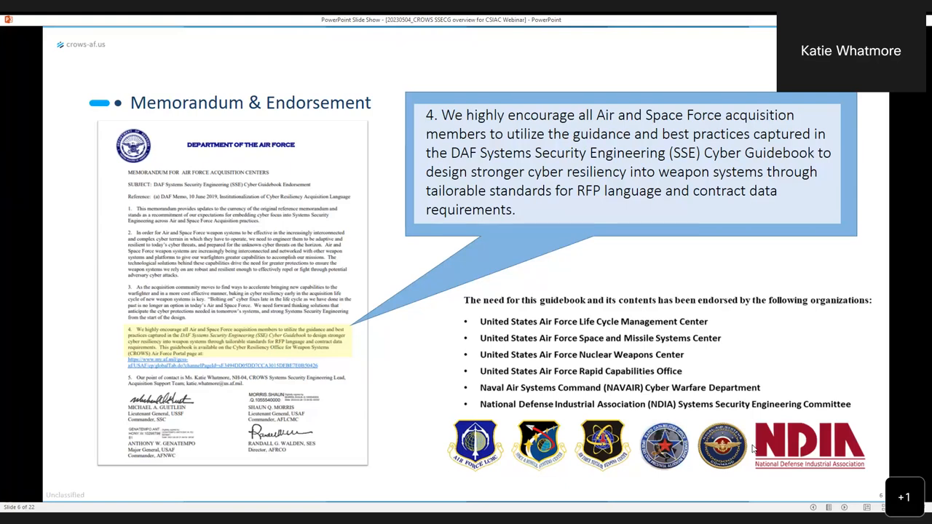
- Advance to the DAF SSE Cyber Workflow Process slide on acquisition strategy and RFP development
{"action": "key", "text": "right"}
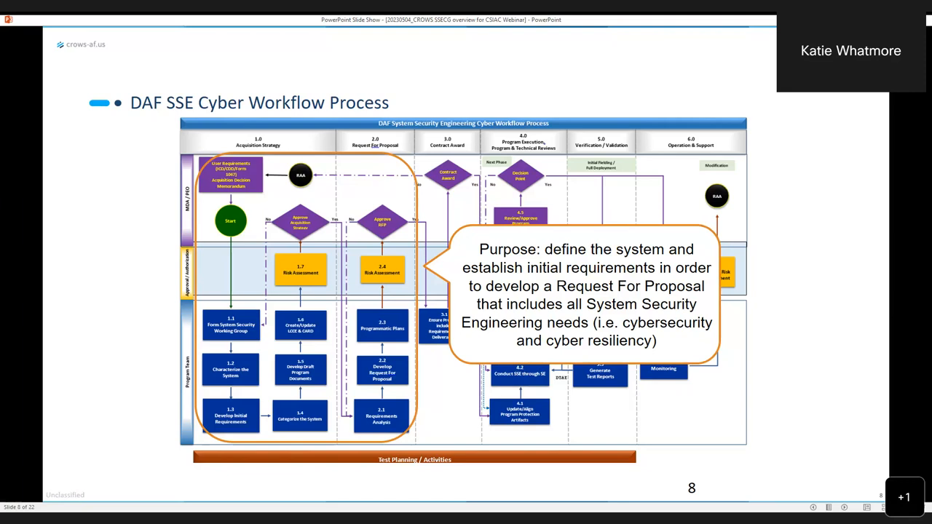
{"action": "mouse_move", "coordinate": [754, 448]}
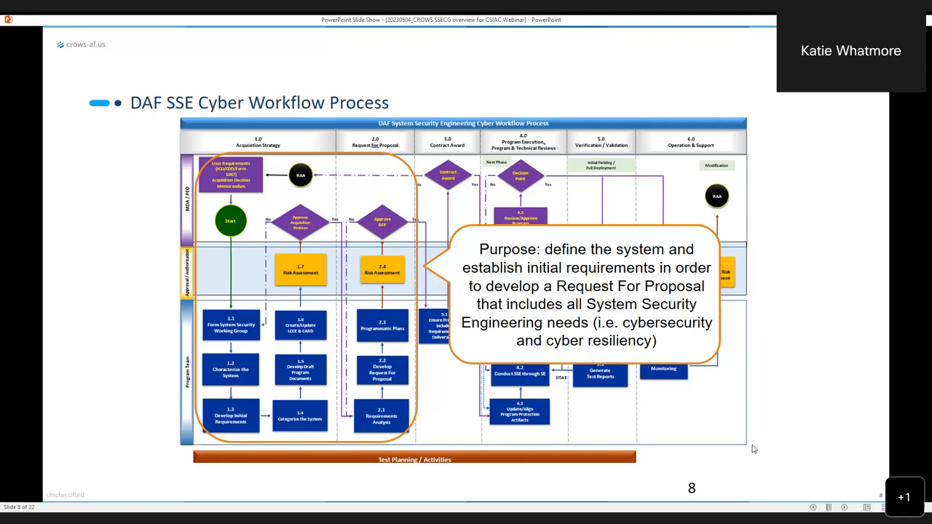
{"action": "key", "text": "right"}
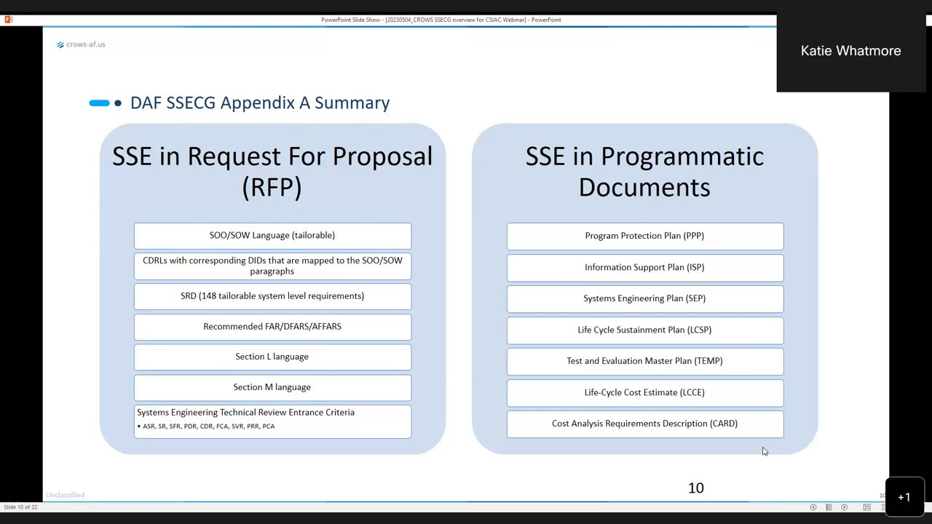
- Advance to slide 11, DAF SSECG Appendix A with the SOO/SOW language excerpt
{"action": "key", "text": "right"}
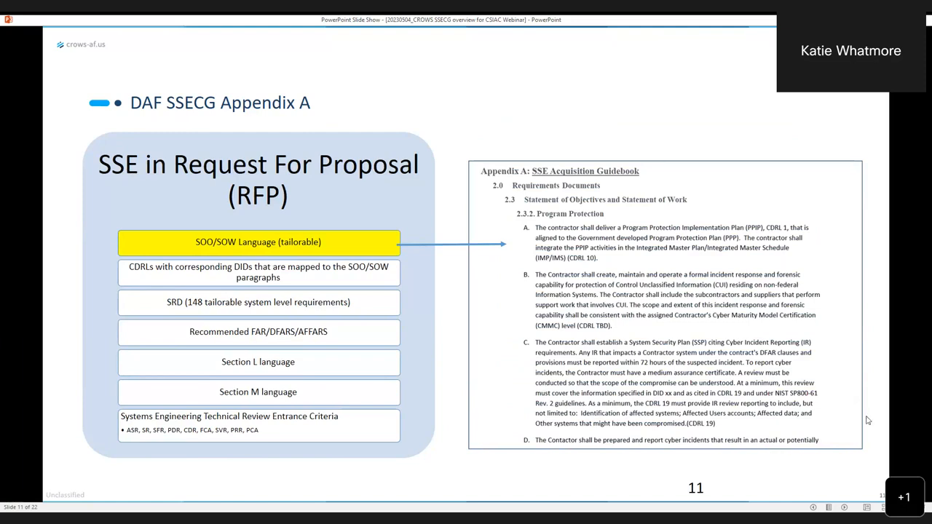
{"action": "mouse_move", "coordinate": [532, 234]}
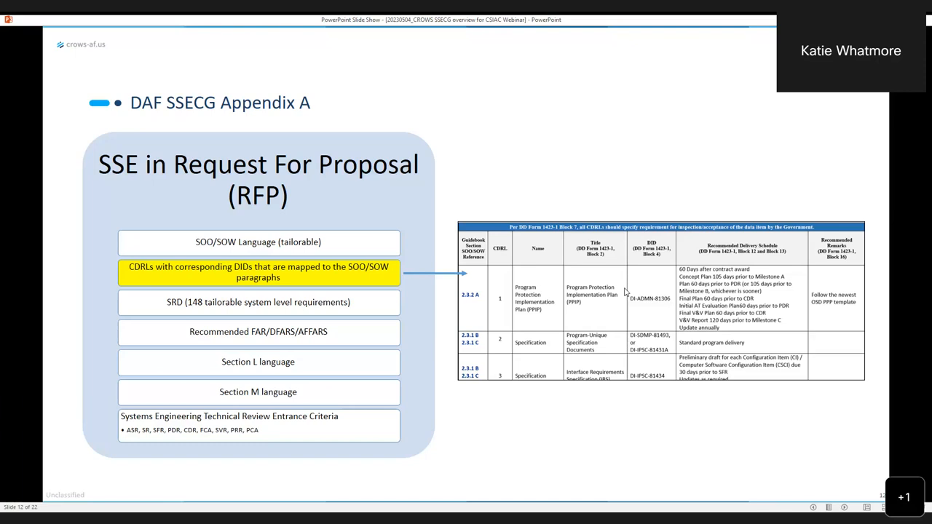
- Advance to slide 13 showing the SRD's 148 tailorable requirements spreadsheet
{"action": "key", "text": "right"}
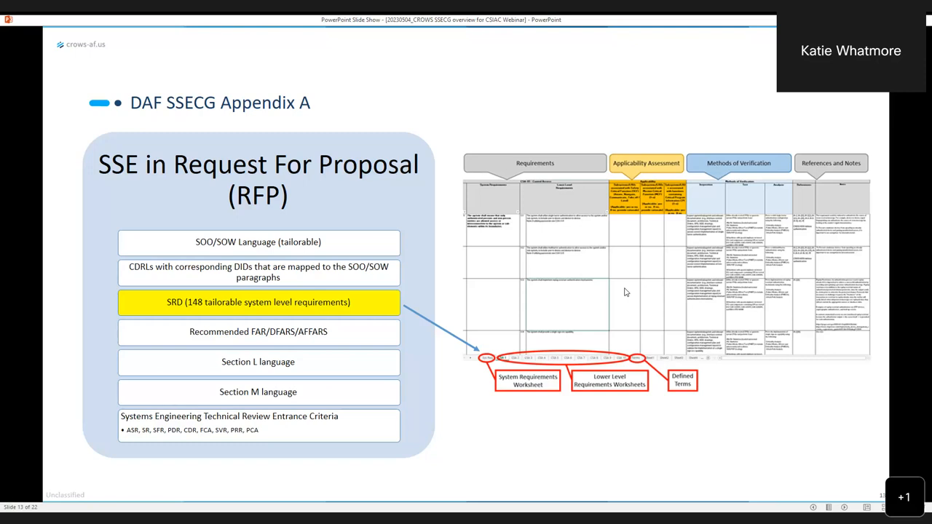
{"action": "key", "text": "Right"}
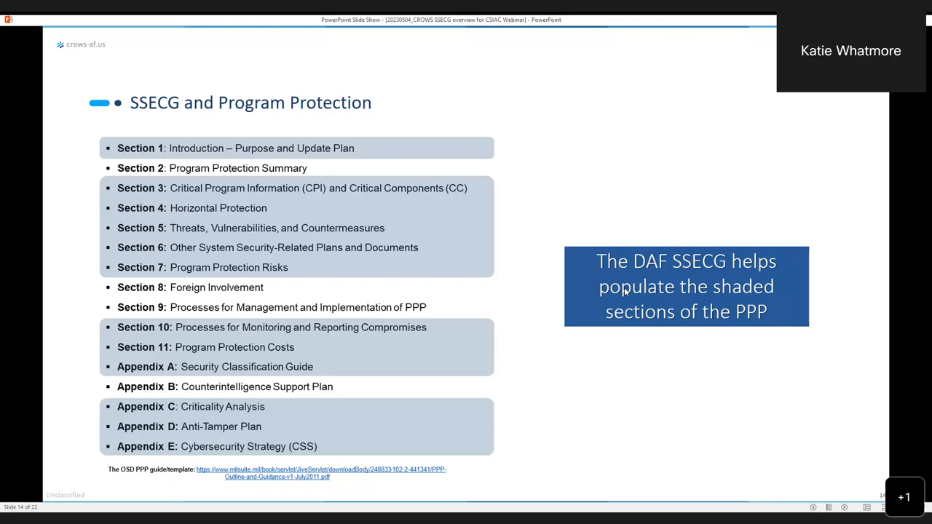
- Advance from slide 14 through the workflow overview to slide 16 on risk assessments
{"action": "key", "text": "right"}
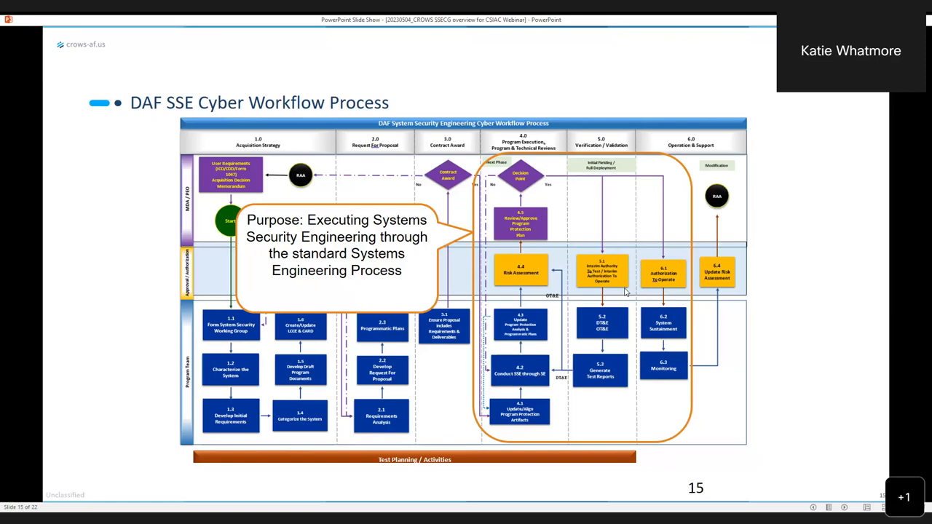
{"action": "key", "text": "right"}
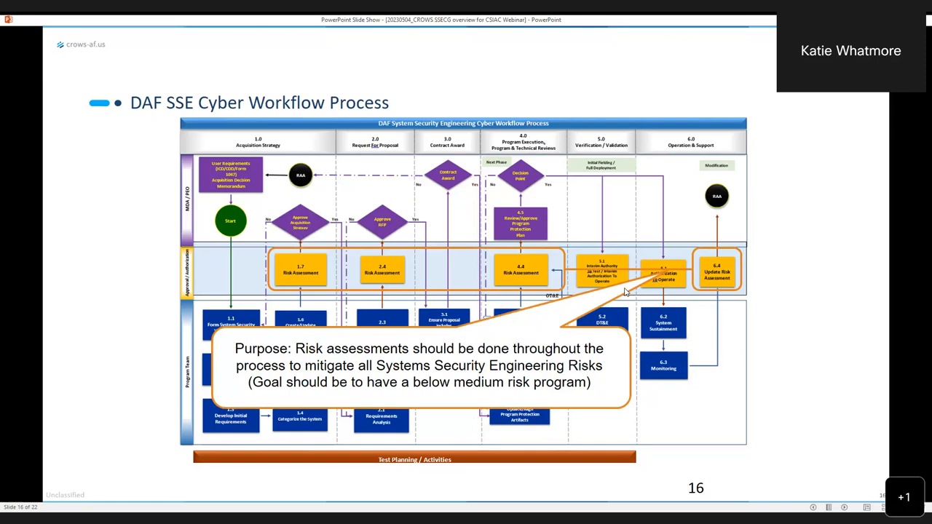
- Go back to slide 15 on executing SSE through standard systems engineering
{"action": "key", "text": "left"}
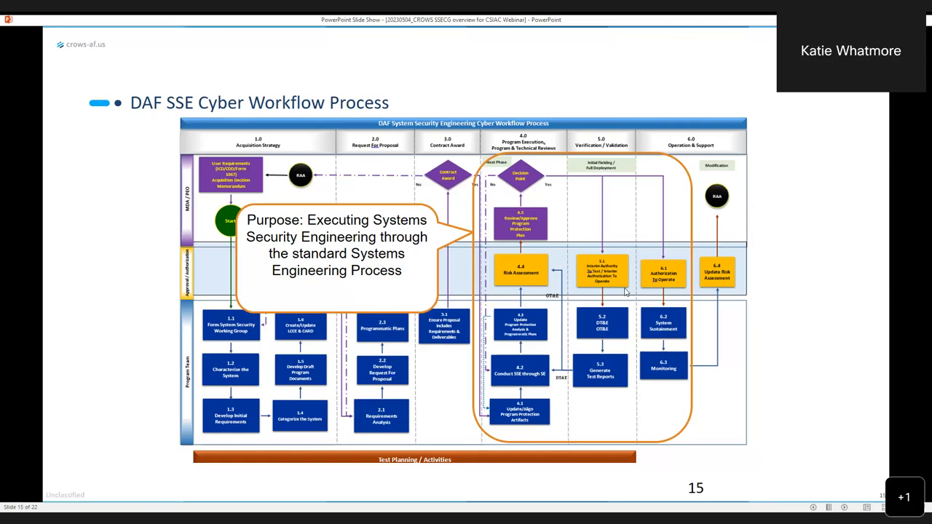
{"action": "mouse_move", "coordinate": [812, 304]}
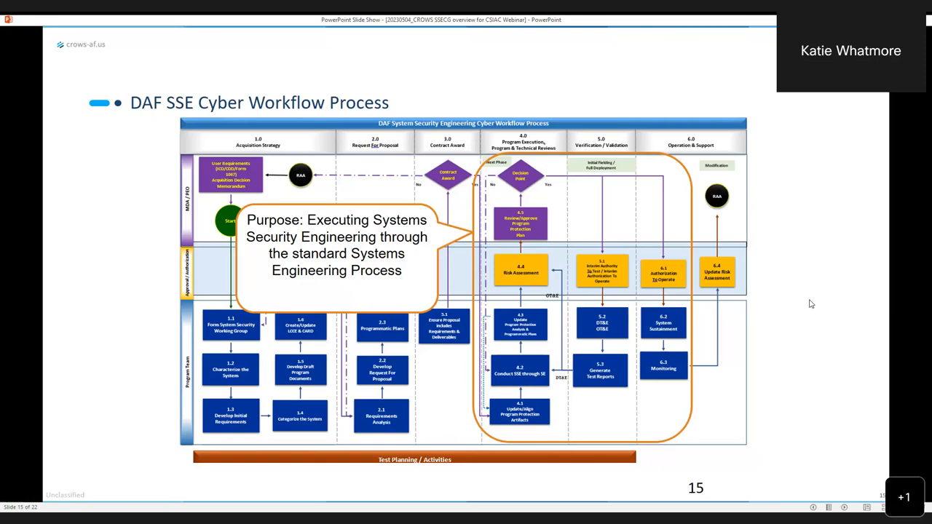
- Return to slide 16 on keeping program risk below medium through risk assessments
{"action": "key", "text": "right"}
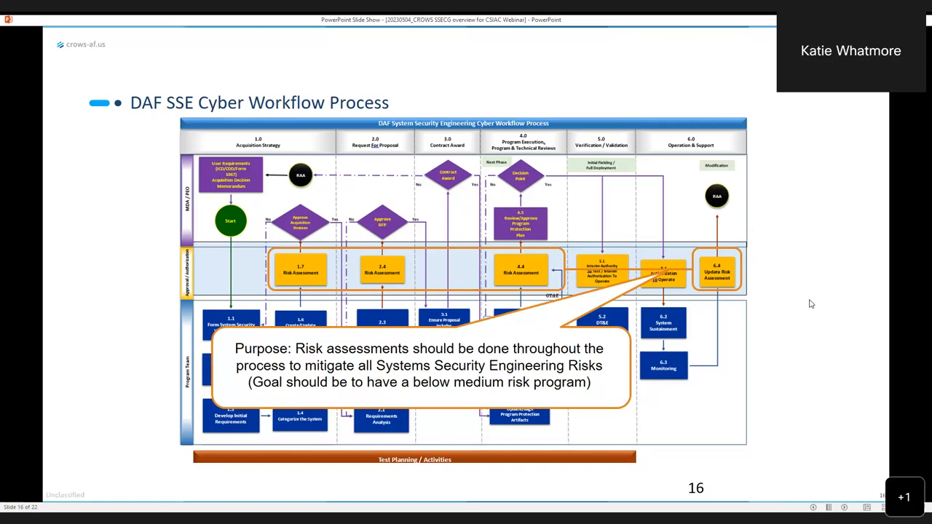
- Advance the shared deck to slide 17, mapping RMF steps to SSECG steps and PPP sections
{"action": "key", "text": "right"}
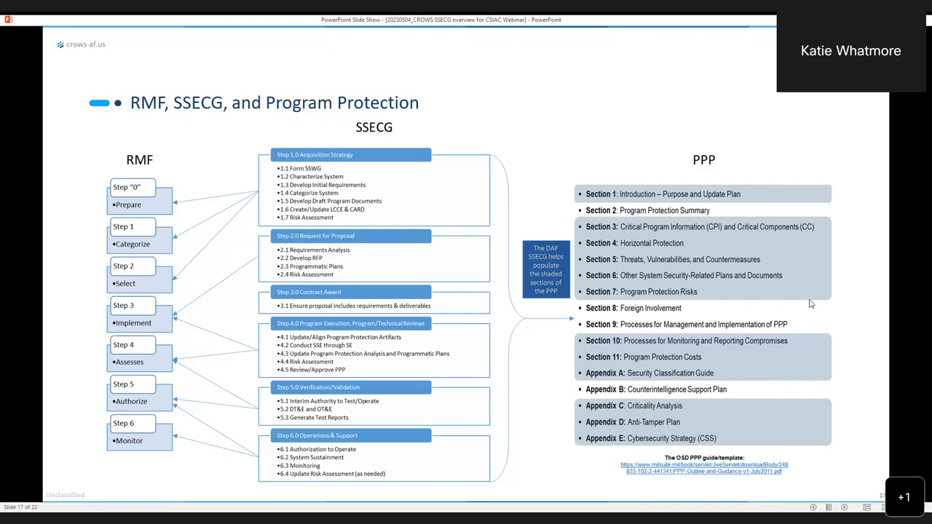
- Present slide 18's Appendix C Functional Thread Analysis summary, then advance onward toward the Questions slide
{"action": "key", "text": "right"}
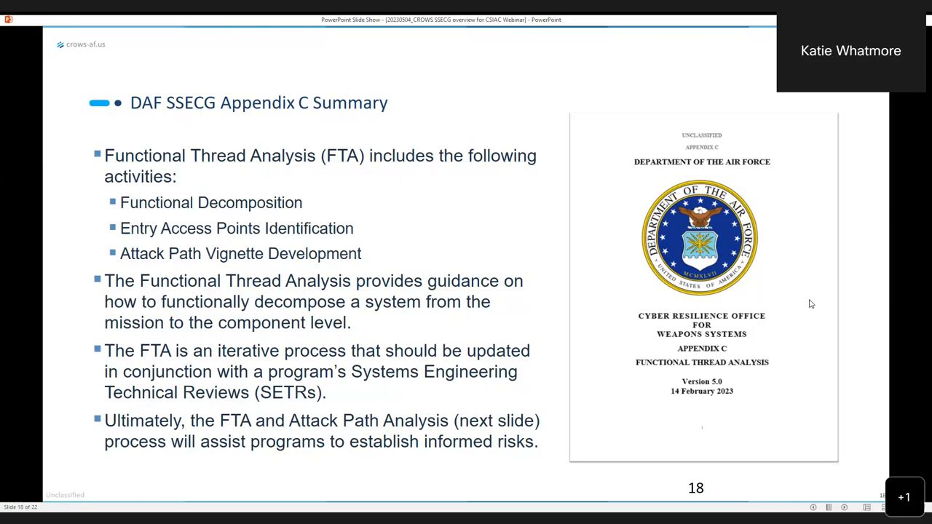
{"action": "key", "text": "right"}
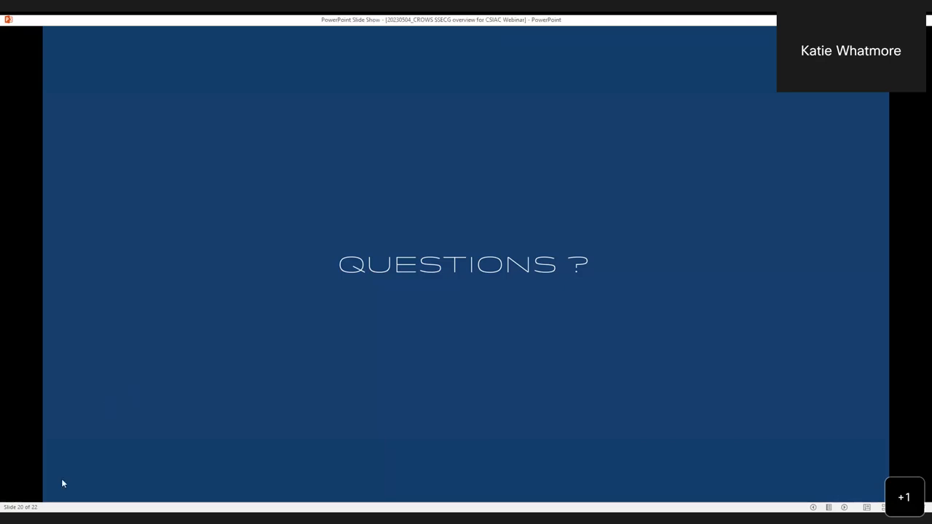
- Advance the shared slide show past Questions to slide 21, the 2021 GAO cybersecurity report
{"action": "key", "text": "right"}
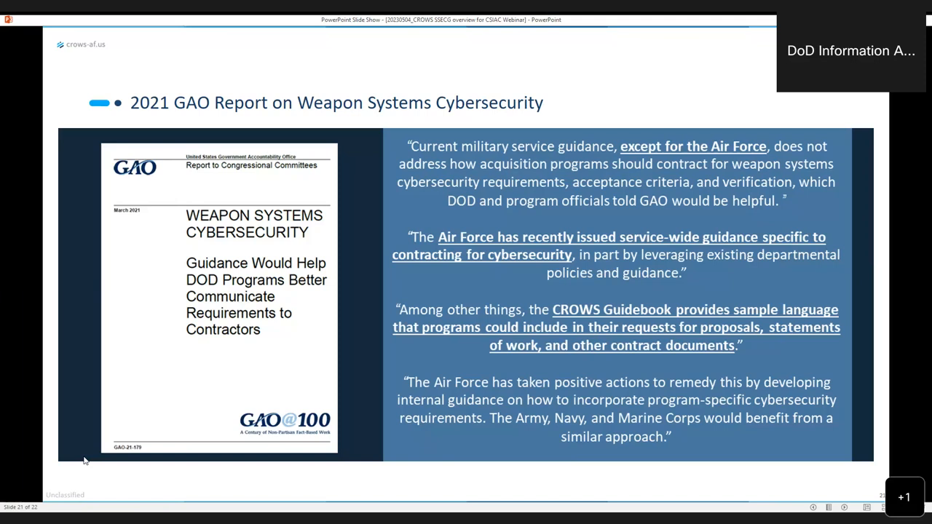
{"action": "mouse_move", "coordinate": [411, 487]}
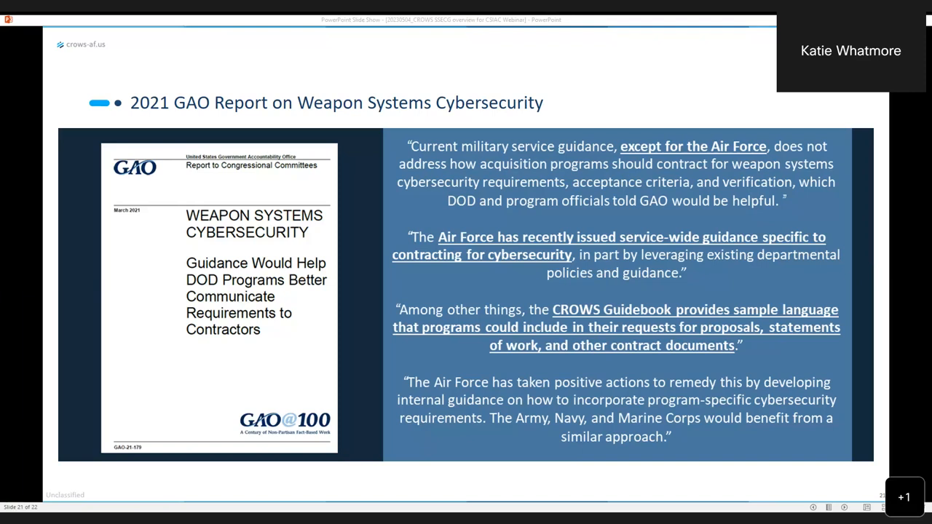
{"action": "mouse_move", "coordinate": [563, 471]}
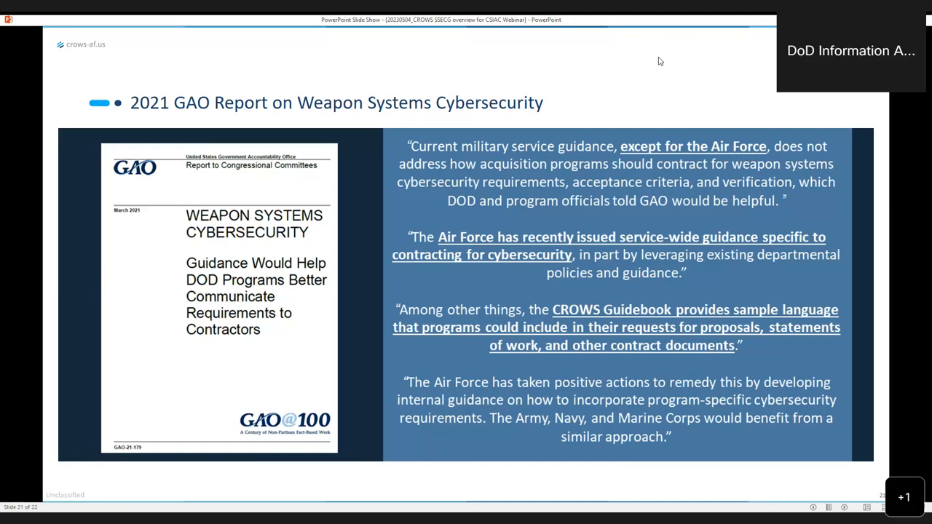
{"action": "mouse_move", "coordinate": [670, 46]}
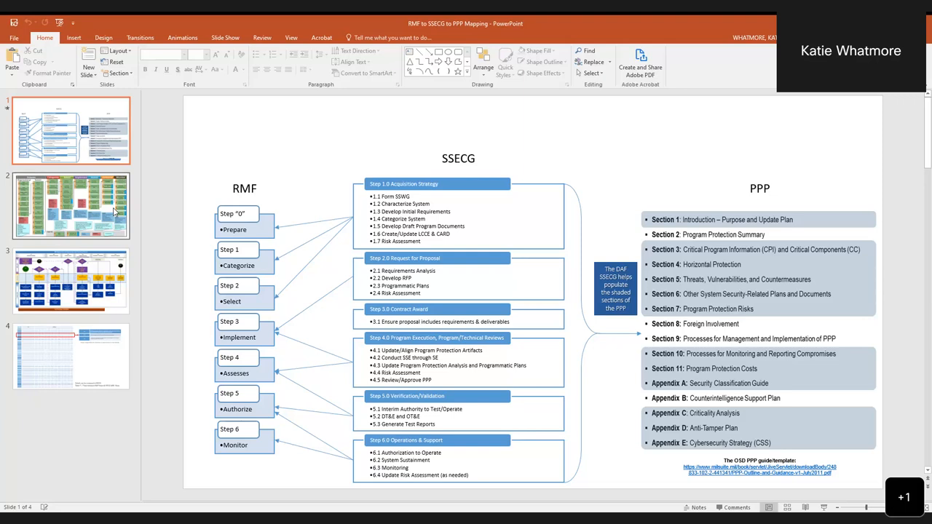
{"action": "mouse_move", "coordinate": [127, 208]}
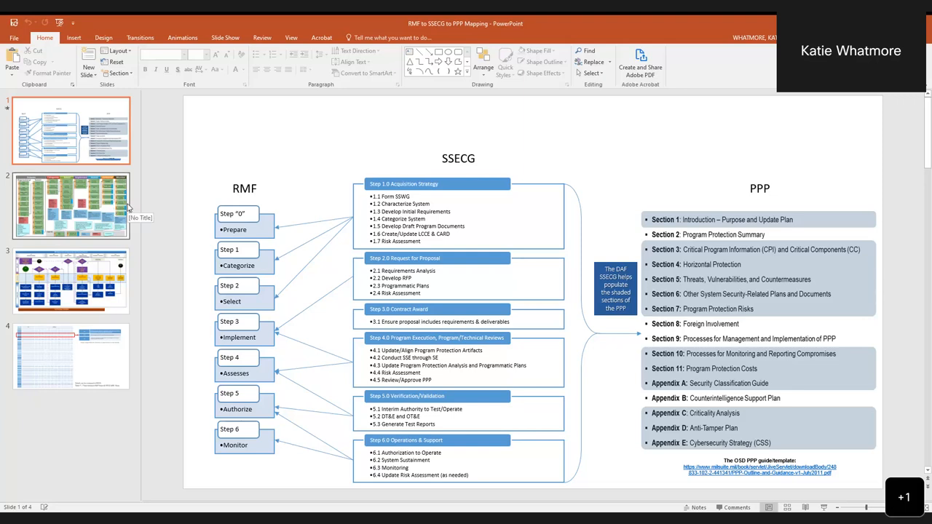
{"action": "mouse_move", "coordinate": [99, 216]}
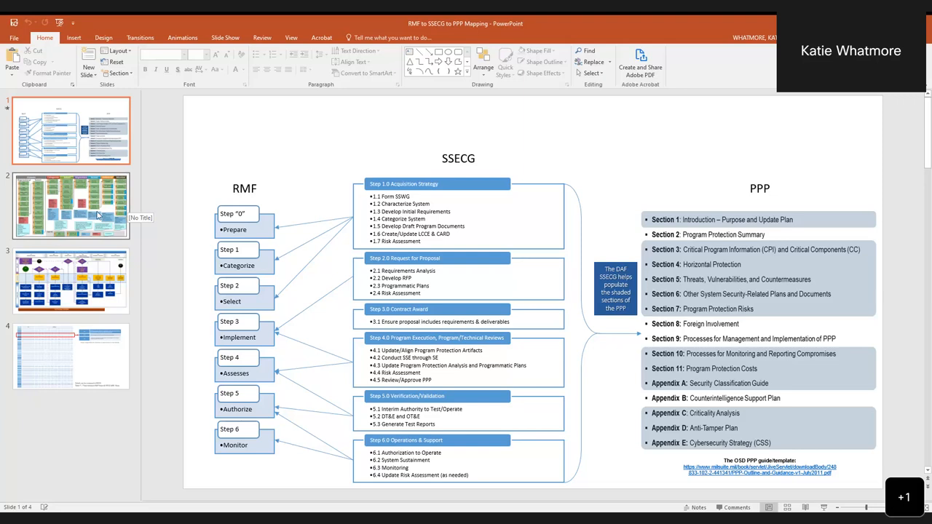
{"action": "mouse_move", "coordinate": [95, 217]}
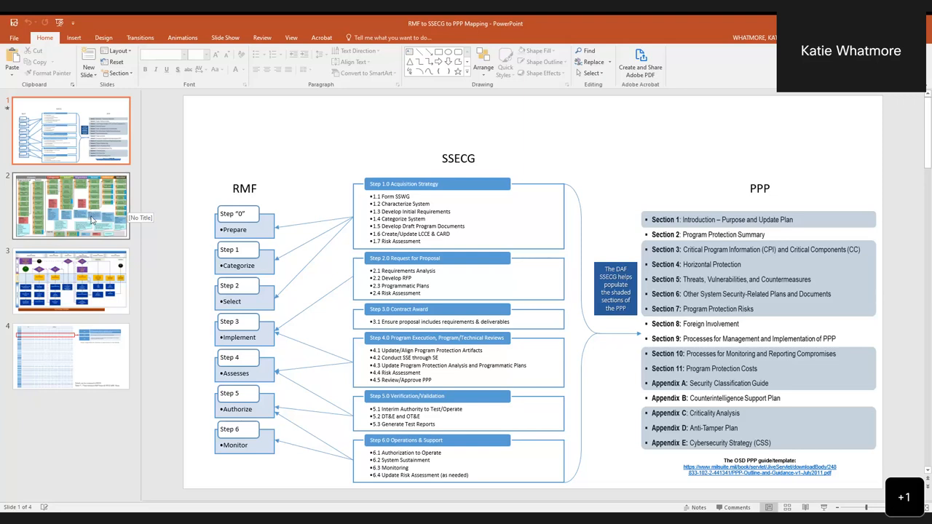
{"action": "mouse_move", "coordinate": [89, 233]}
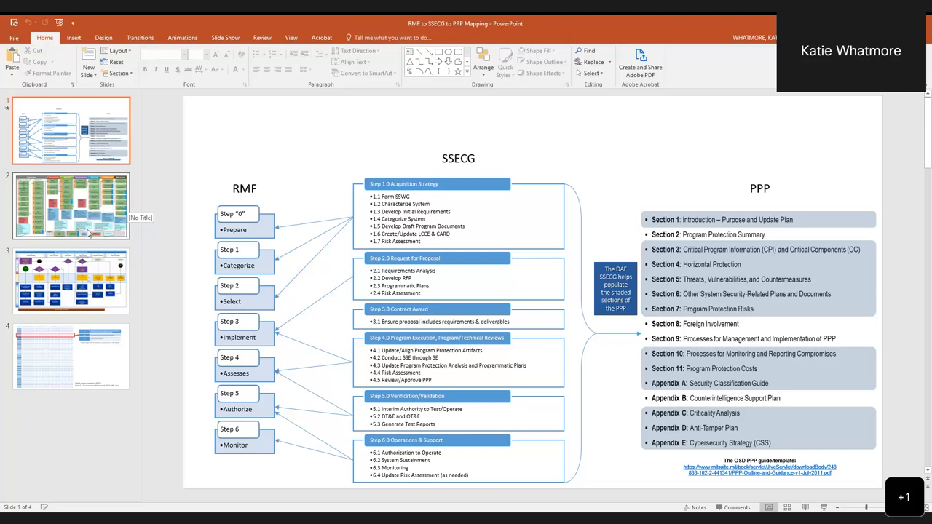
{"action": "mouse_move", "coordinate": [91, 230]}
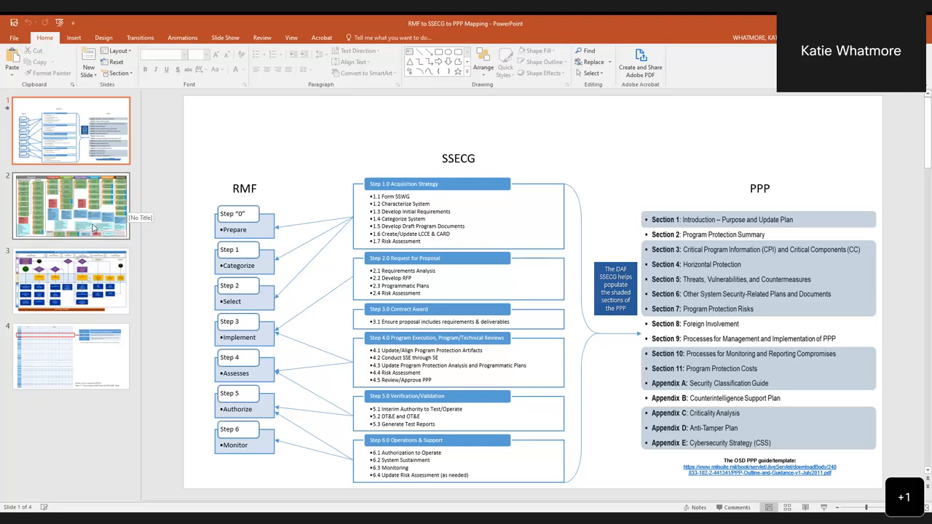
- Step through the mapping deck's thumbnails to the RMF-to-SSECG trace table slide with untraced tasks
{"action": "left_click", "coordinate": [71, 206]}
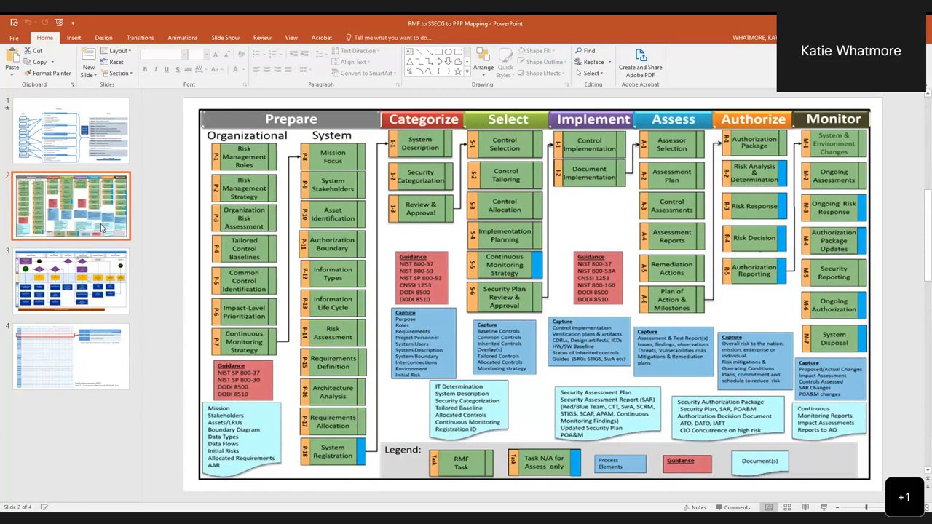
{"action": "left_click", "coordinate": [71, 280]}
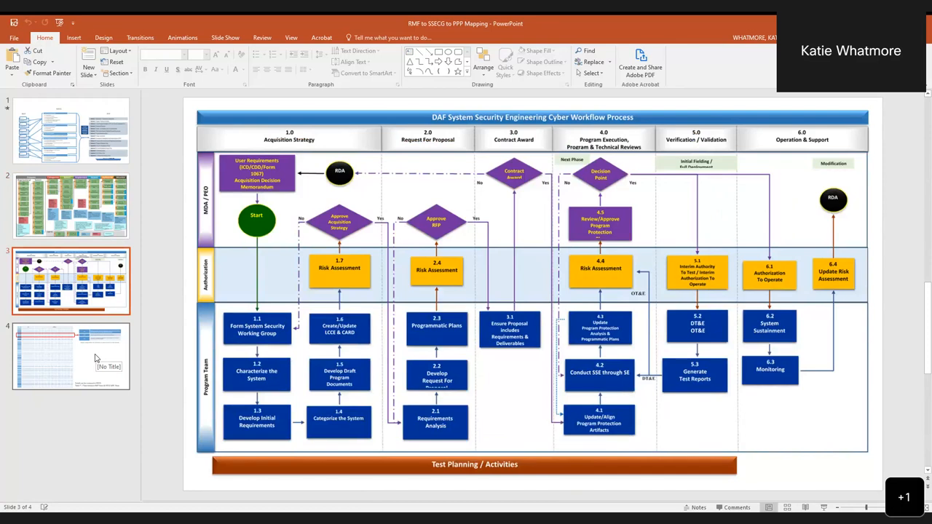
{"action": "left_click", "coordinate": [71, 356]}
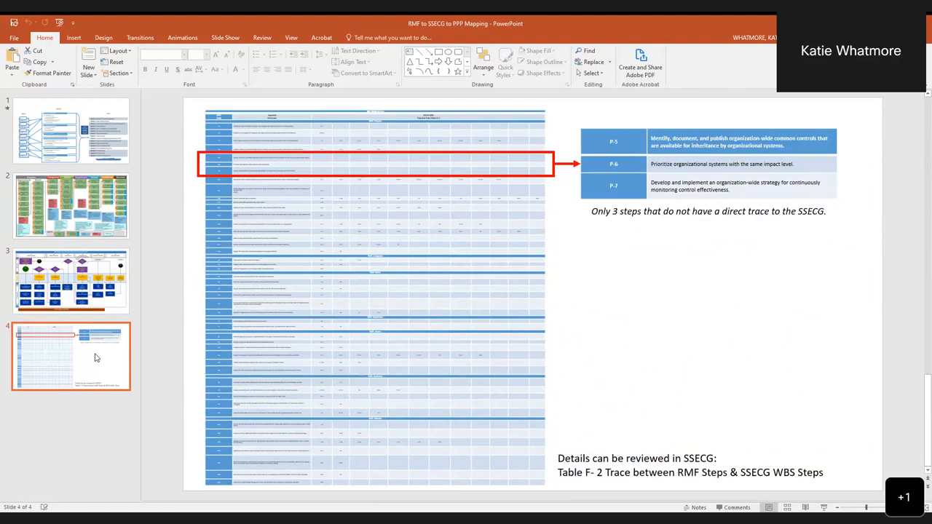
{"action": "mouse_move", "coordinate": [47, 224]}
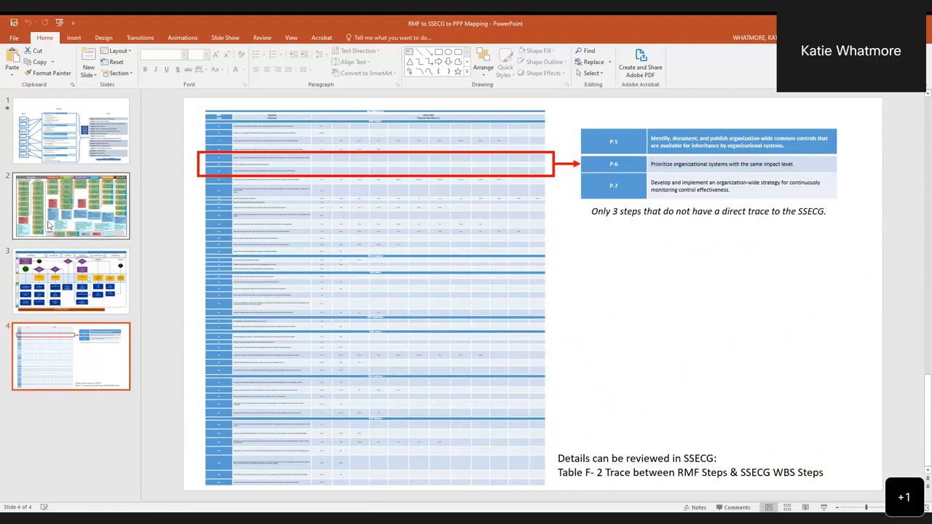
{"action": "mouse_move", "coordinate": [52, 224]}
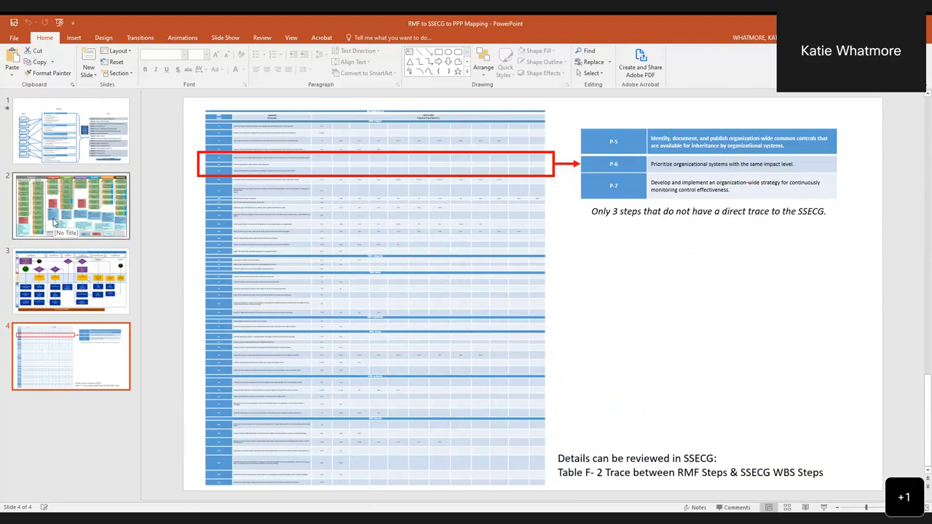
{"action": "mouse_move", "coordinate": [148, 239]}
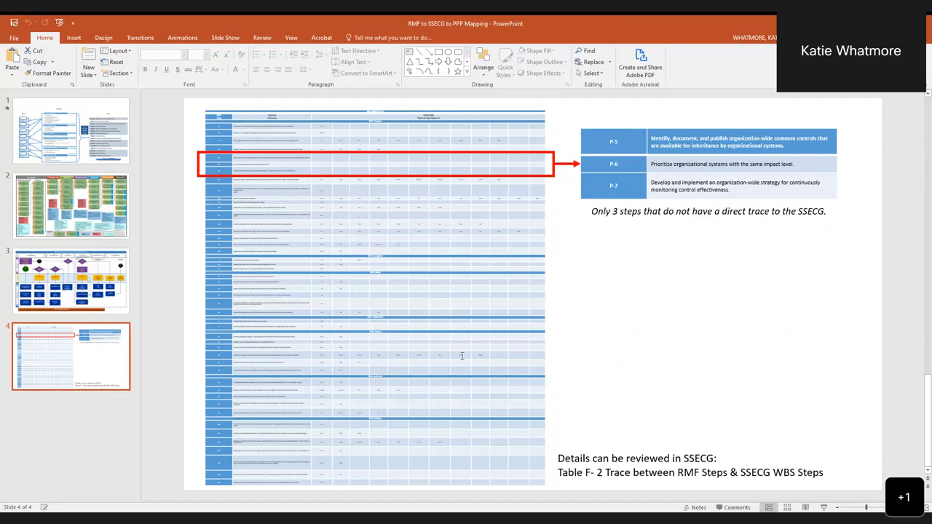
{"action": "mouse_move", "coordinate": [459, 374]}
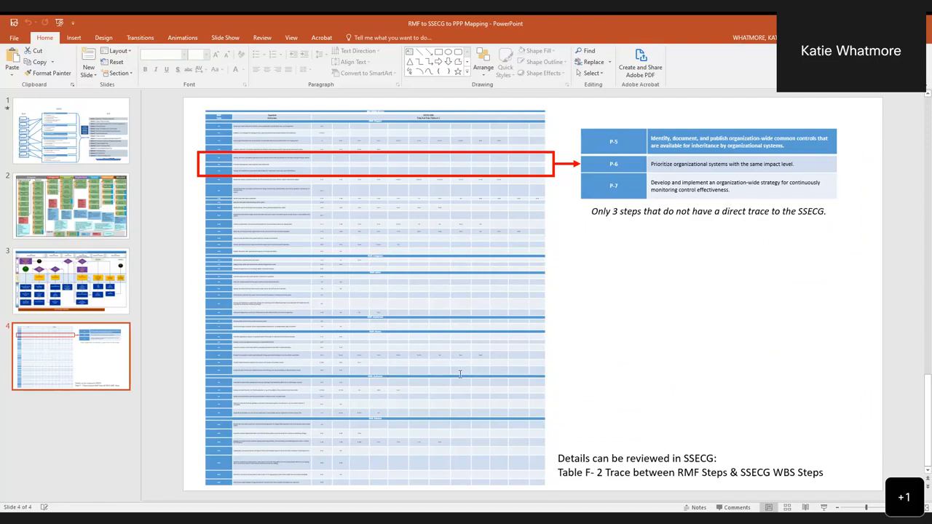
{"action": "mouse_move", "coordinate": [464, 442]}
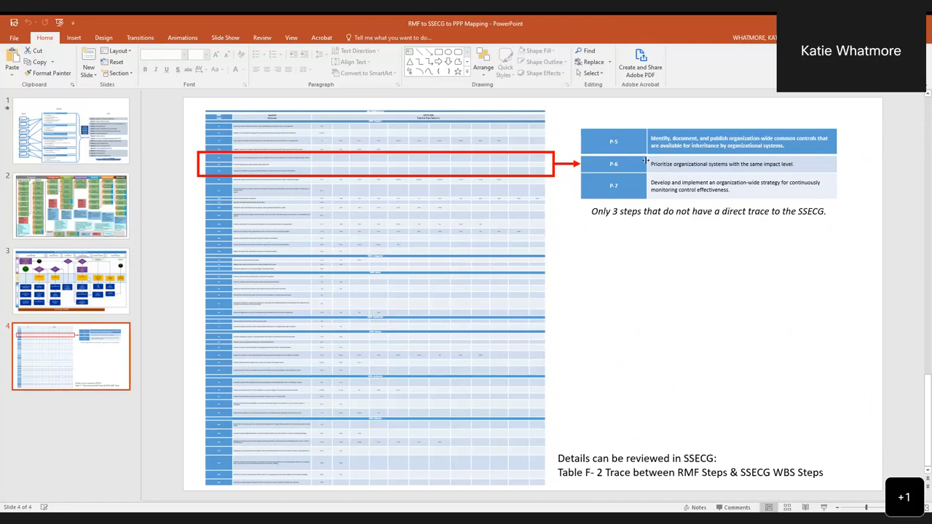
{"action": "mouse_move", "coordinate": [811, 164]}
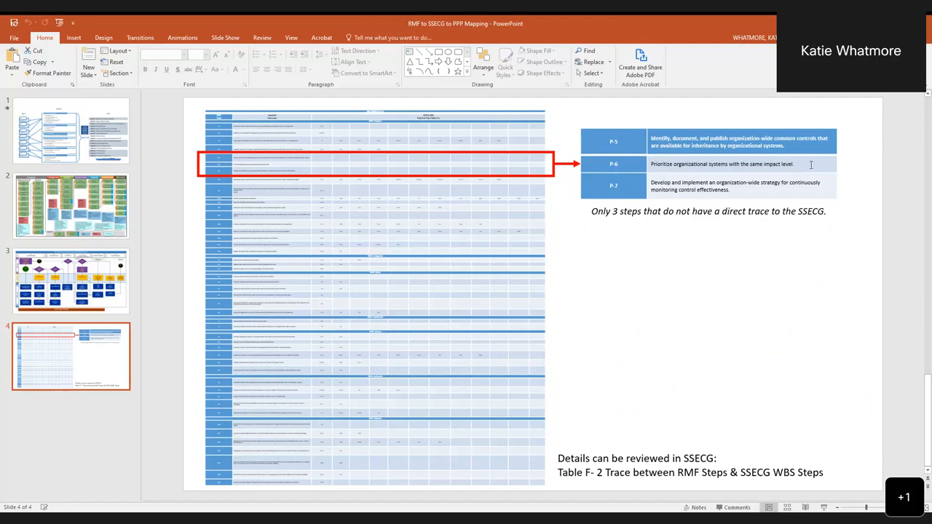
{"action": "mouse_move", "coordinate": [794, 226]}
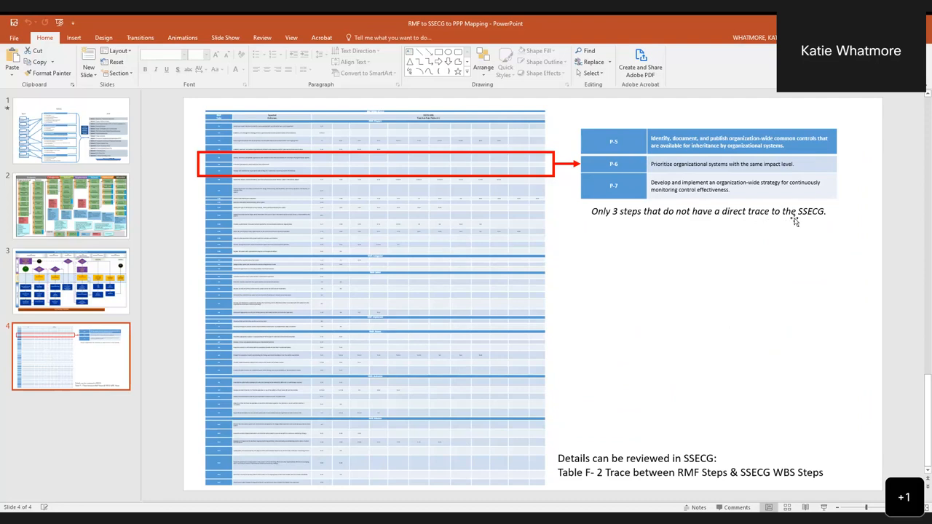
{"action": "mouse_move", "coordinate": [832, 221]}
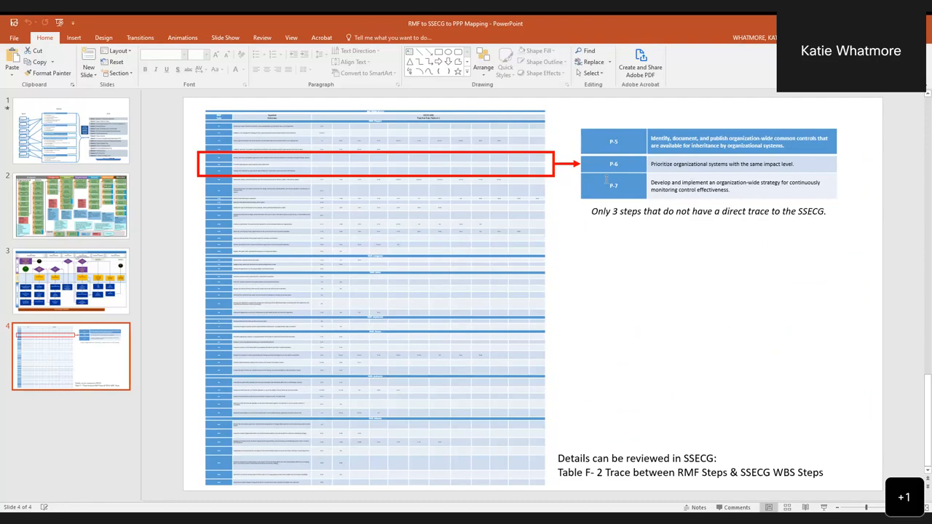
{"action": "left_click", "coordinate": [613, 184]}
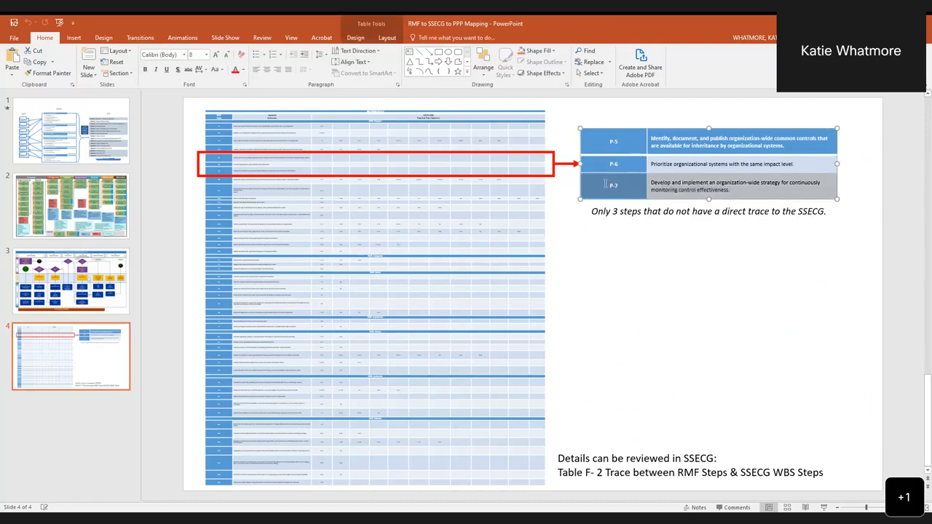
{"action": "left_click", "coordinate": [675, 273]}
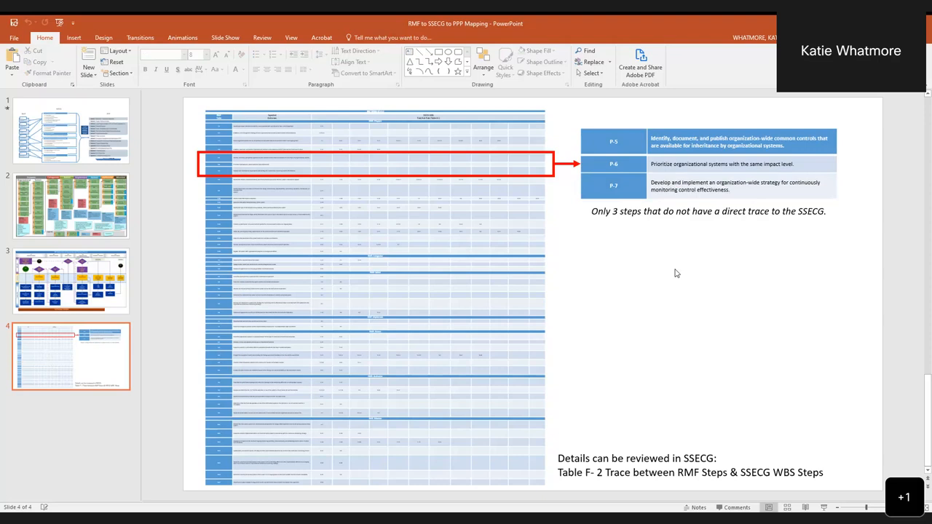